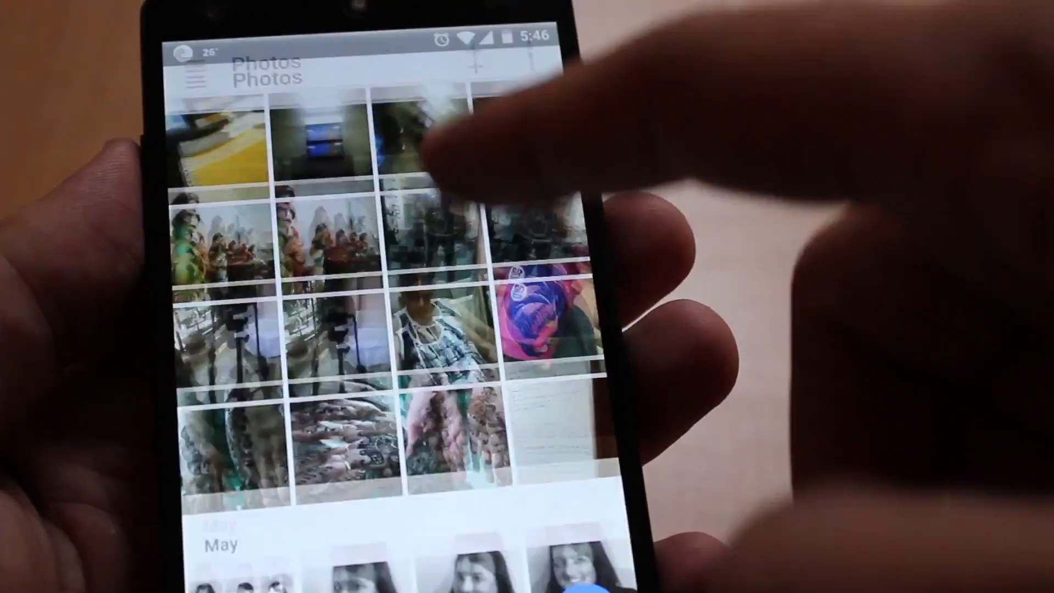
Step: Zoom the photo grid between thumbnail density and the 2015 month-by-month overview
scroll("up", 3)
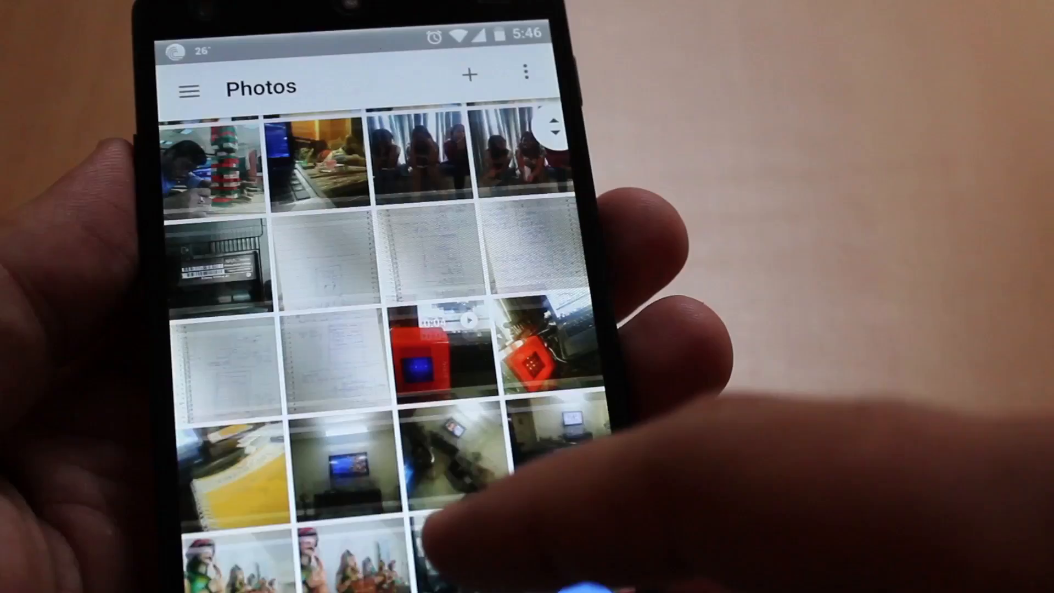
scroll("down", 3)
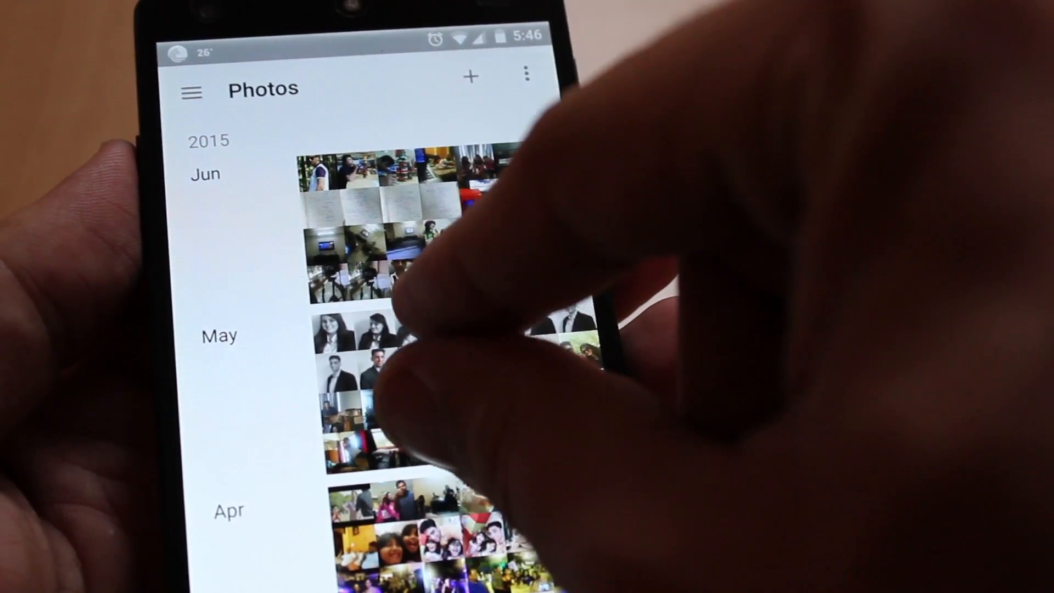
scroll("up", 3)
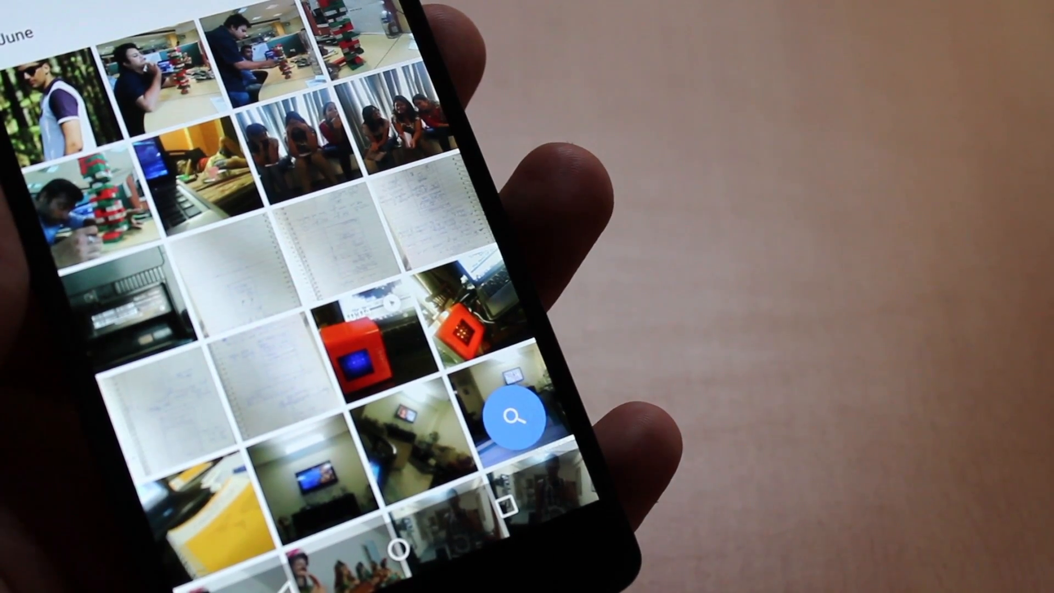
Step: Search the library for 'cars' via the typed term and its suggestion
scroll("down", 3)
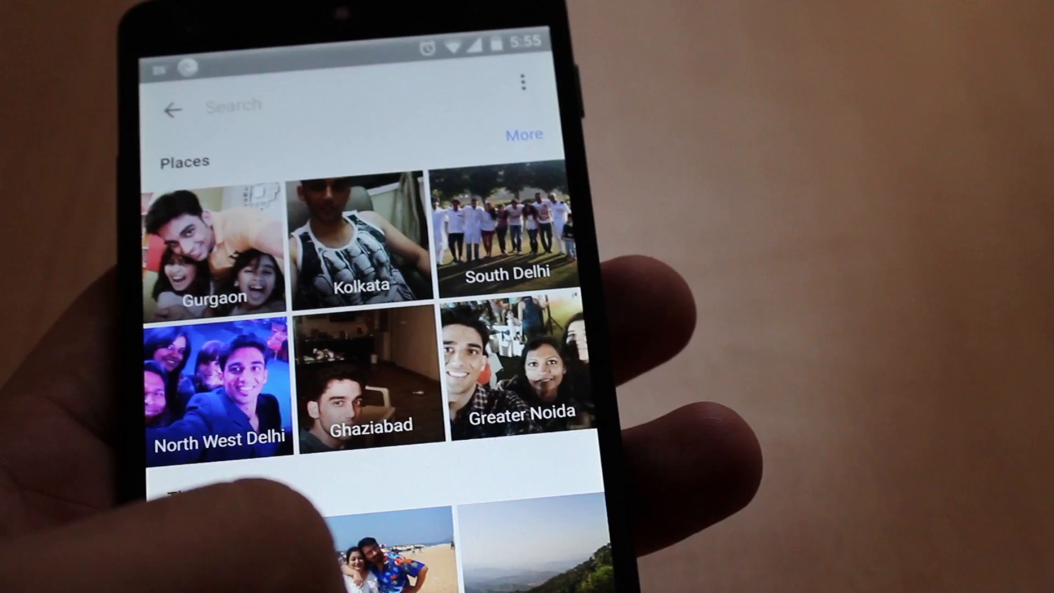
left_click(269, 103)
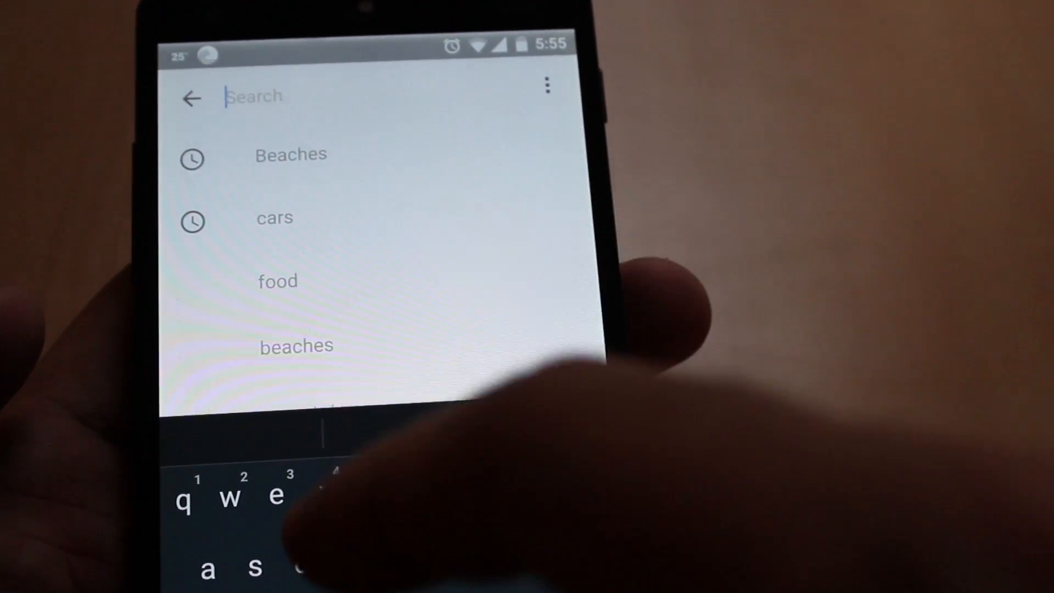
type("cats")
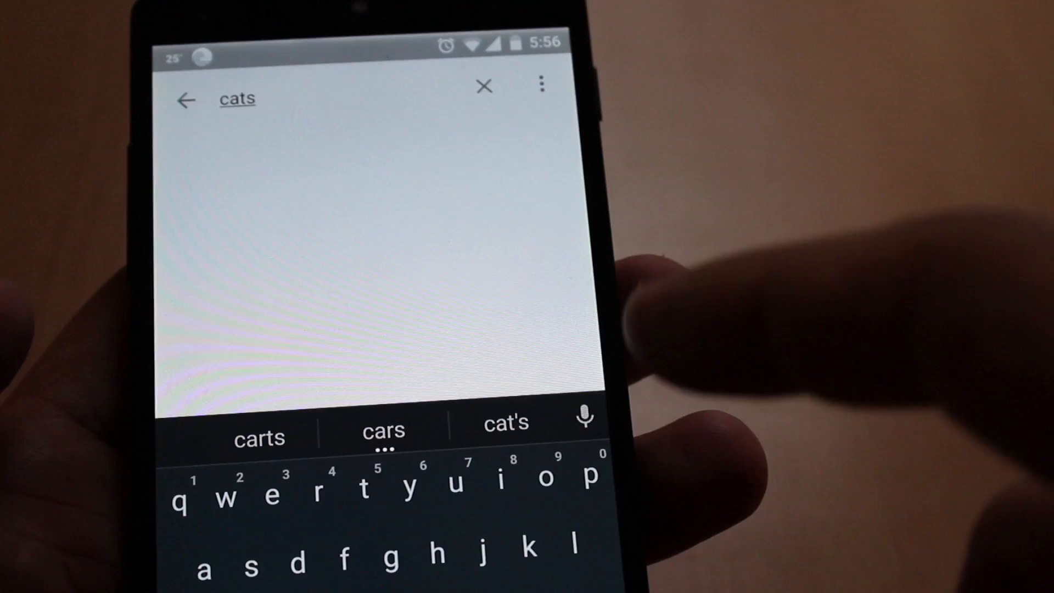
left_click(483, 86)
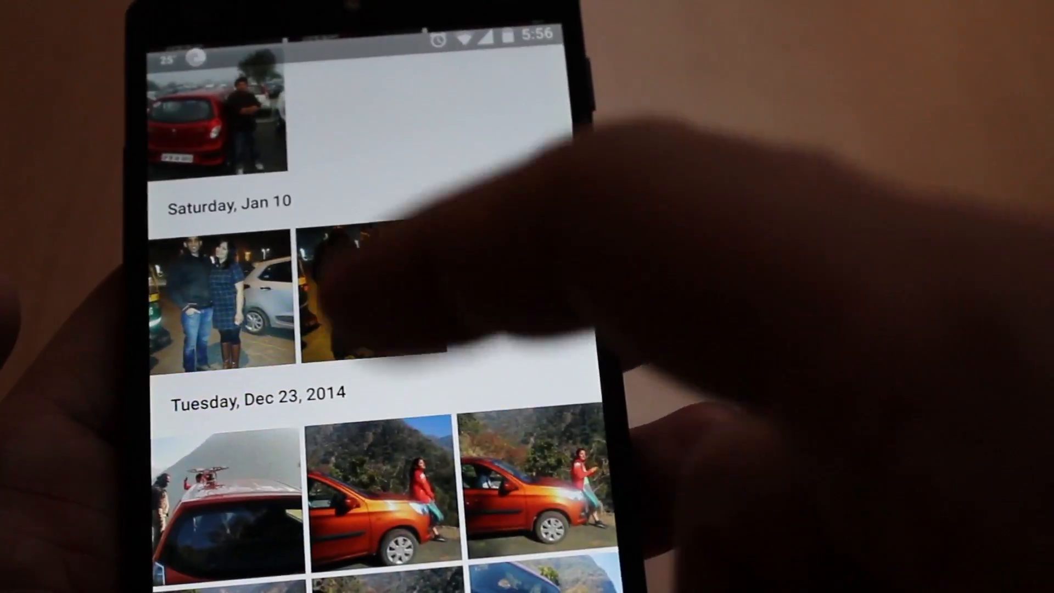
Step: Scroll through the matching car photos from late 2014
scroll("down", 3)
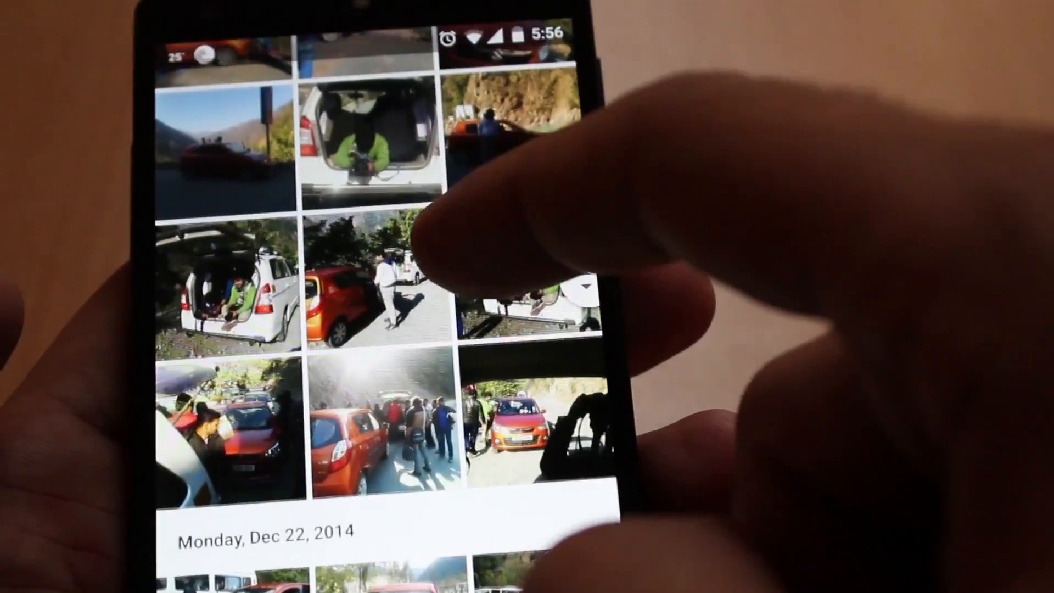
scroll("down", 3)
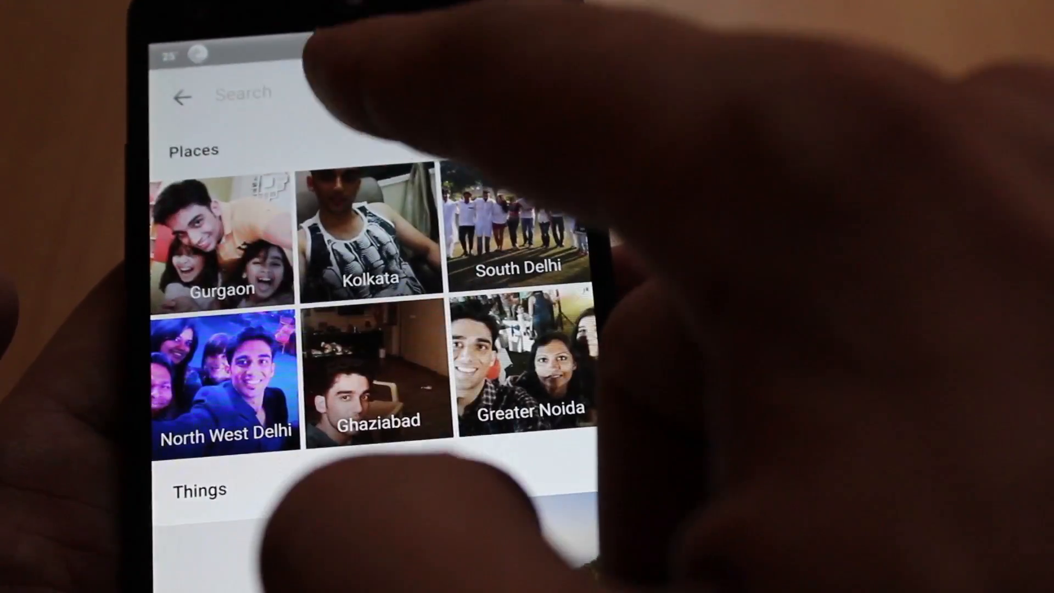
Step: Search the library for 'food' and browse the dated food results
type("good")
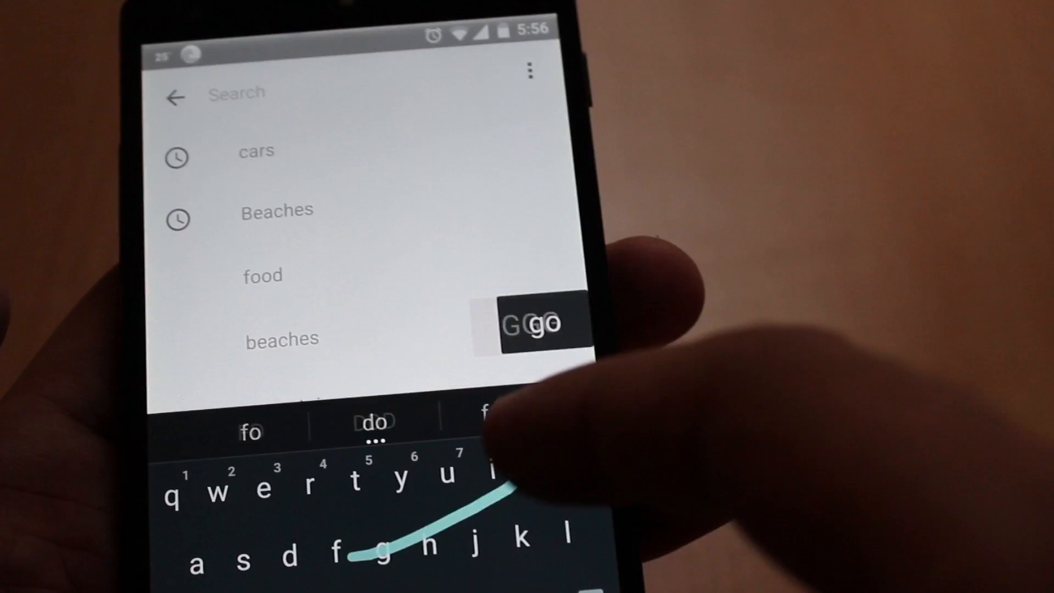
left_click(262, 275)
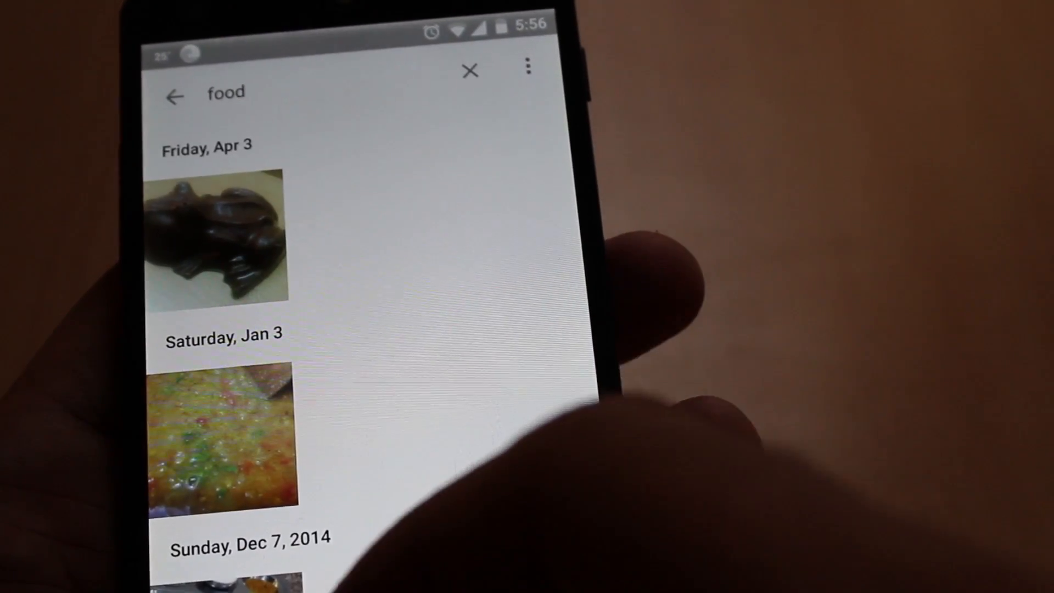
scroll("down", 3)
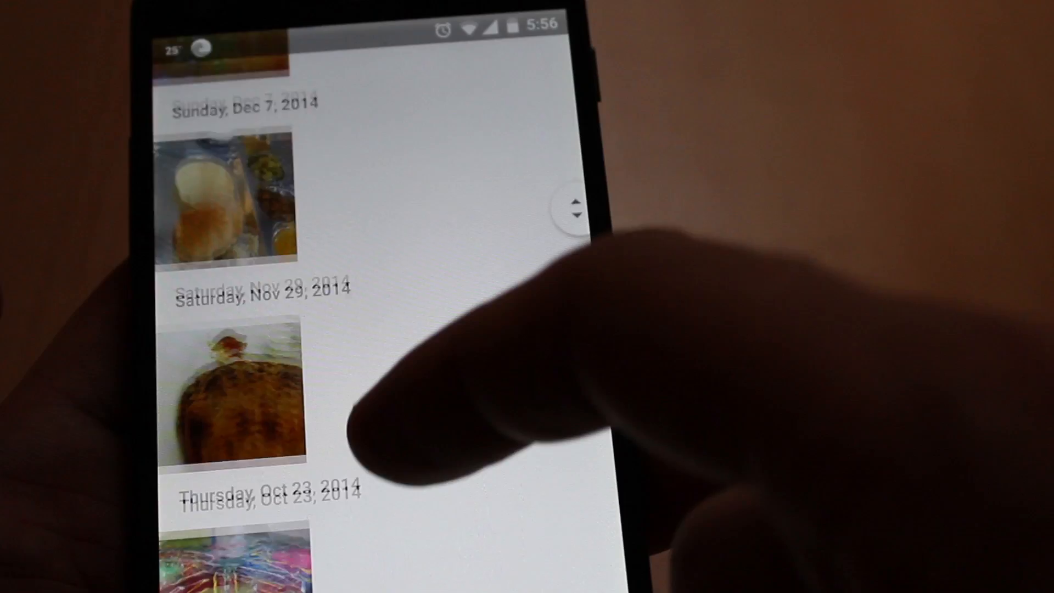
scroll("up", 3)
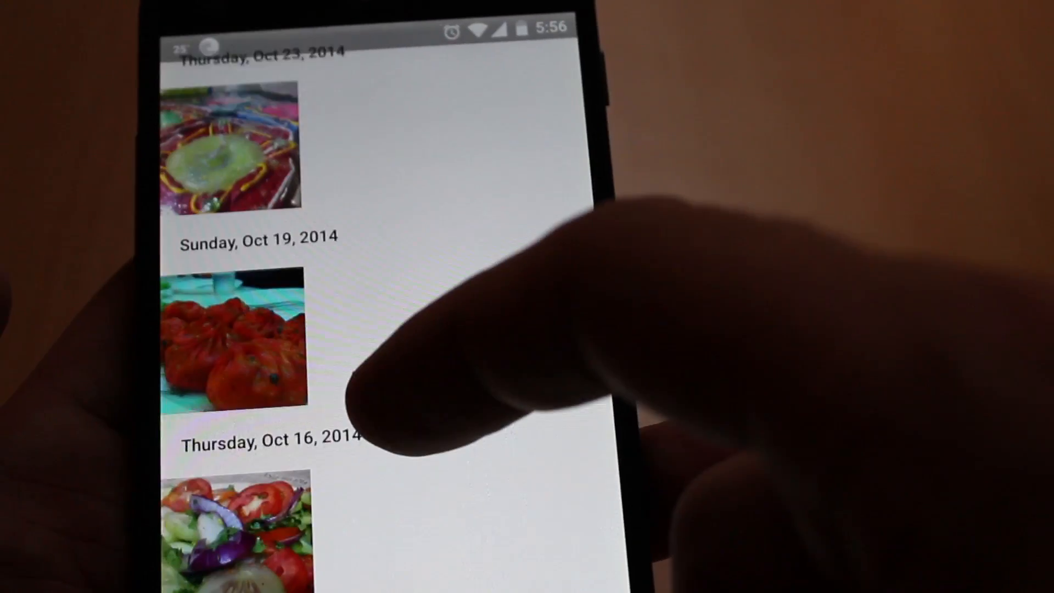
Step: View the red dumplings photo full screen, then return to the food results
left_click(232, 343)
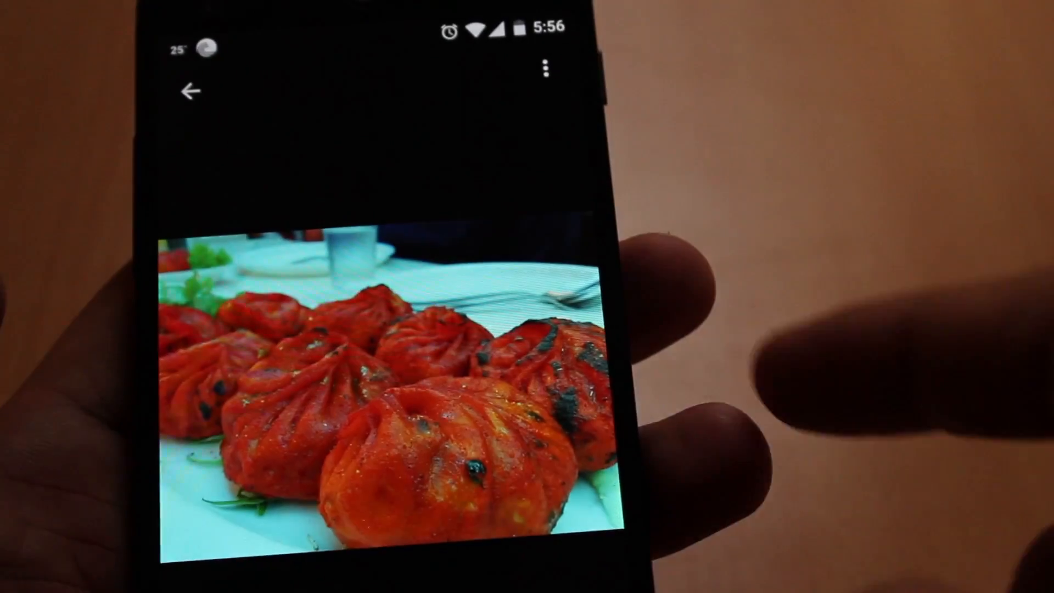
left_click(190, 91)
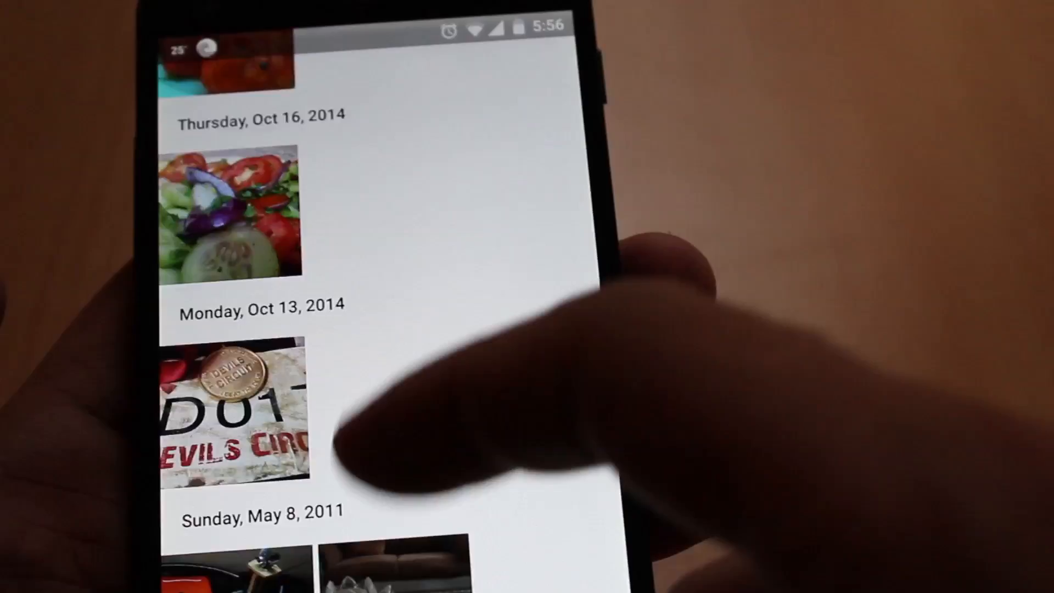
scroll("down", 3)
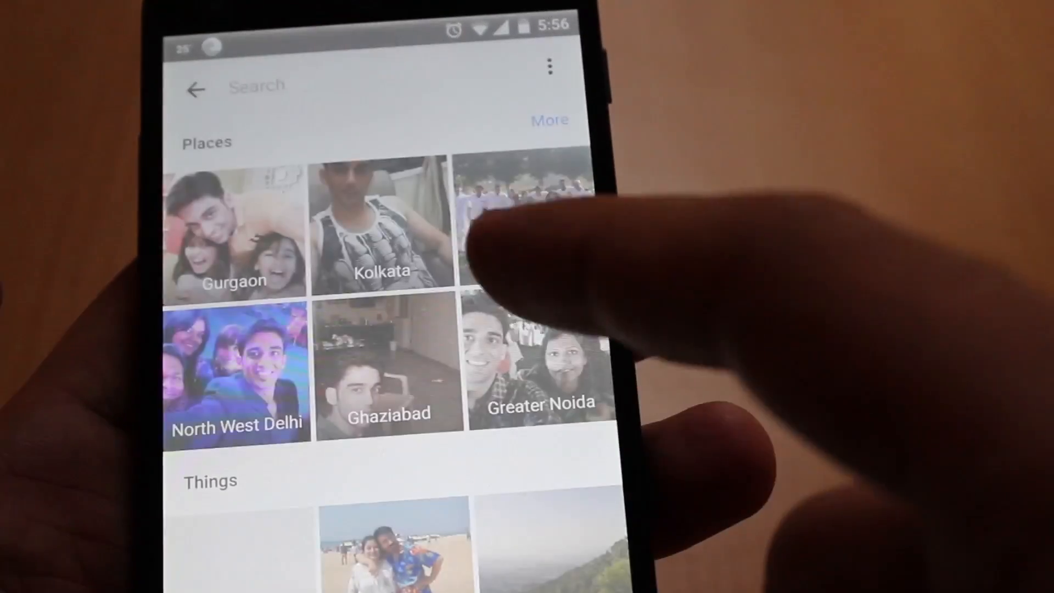
Step: Show the photos matching 'Delhi', then leave the results for the search page
left_click(269, 84)
type("Delhi")
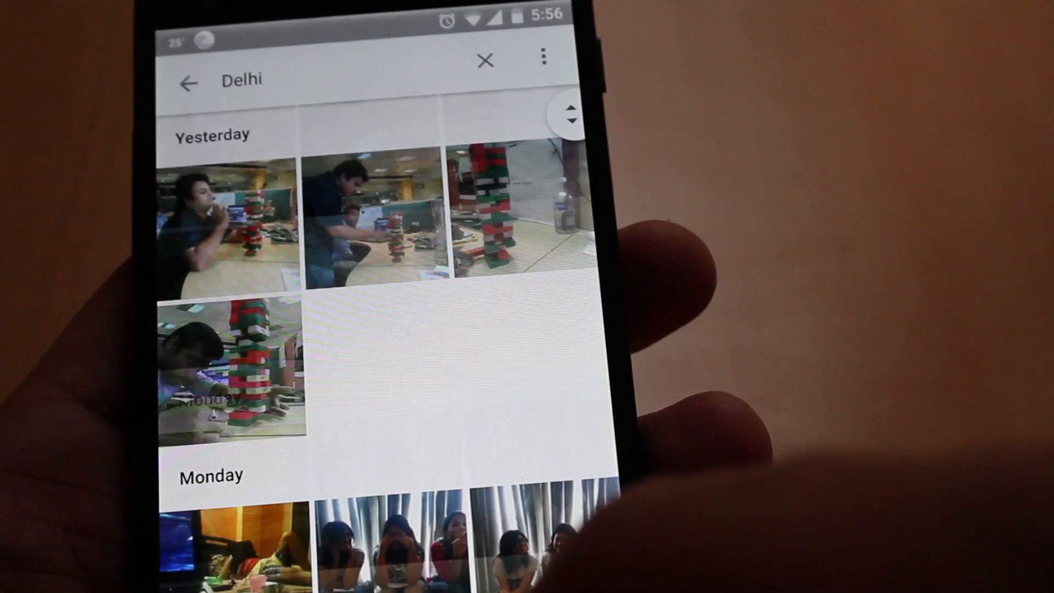
left_click(190, 78)
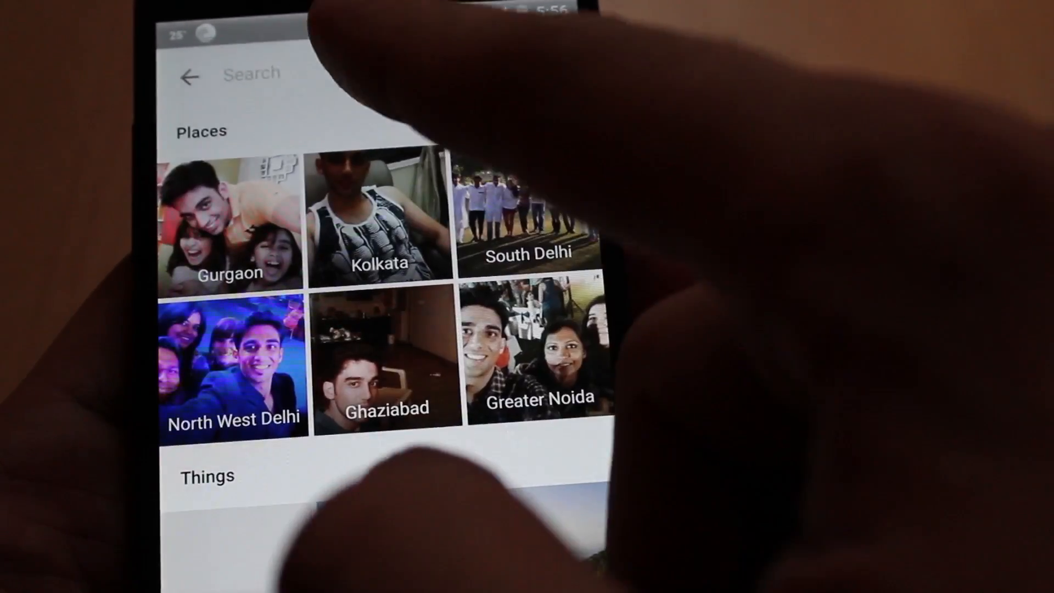
Step: Bring up and scroll the suggested searches such as glasses, smile and gurgaon
left_click(269, 73)
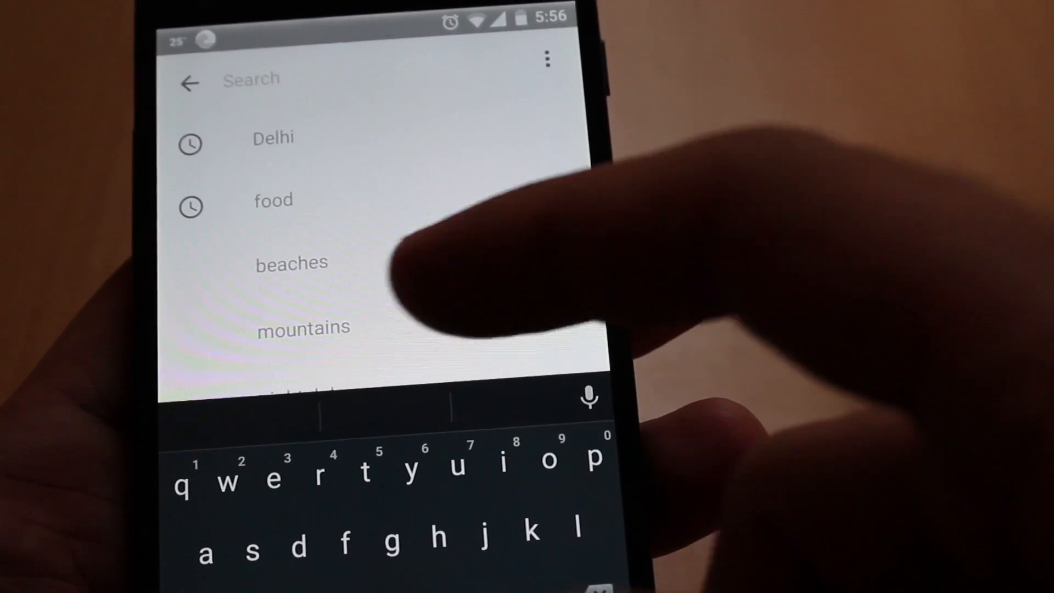
scroll("down", 3)
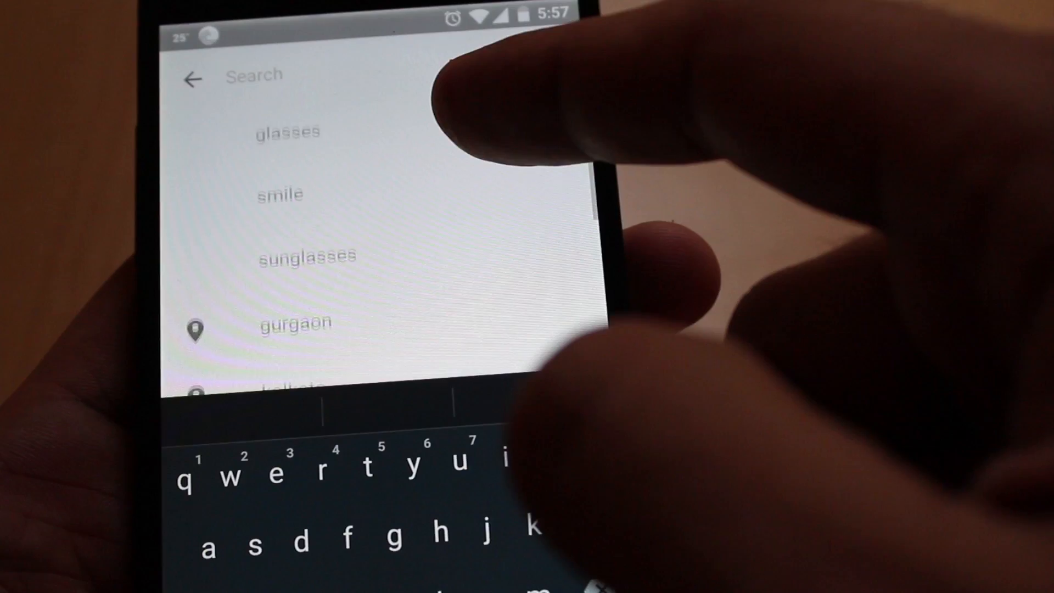
scroll("down", 3)
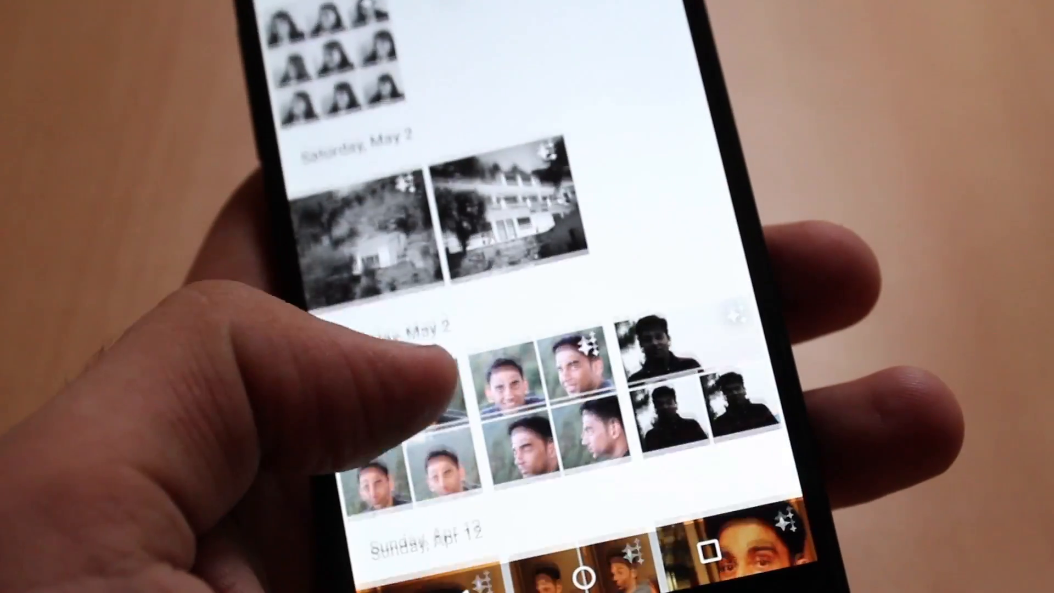
Step: Scroll through the auto-created enhancements before returning to the June grid
scroll("up", 3)
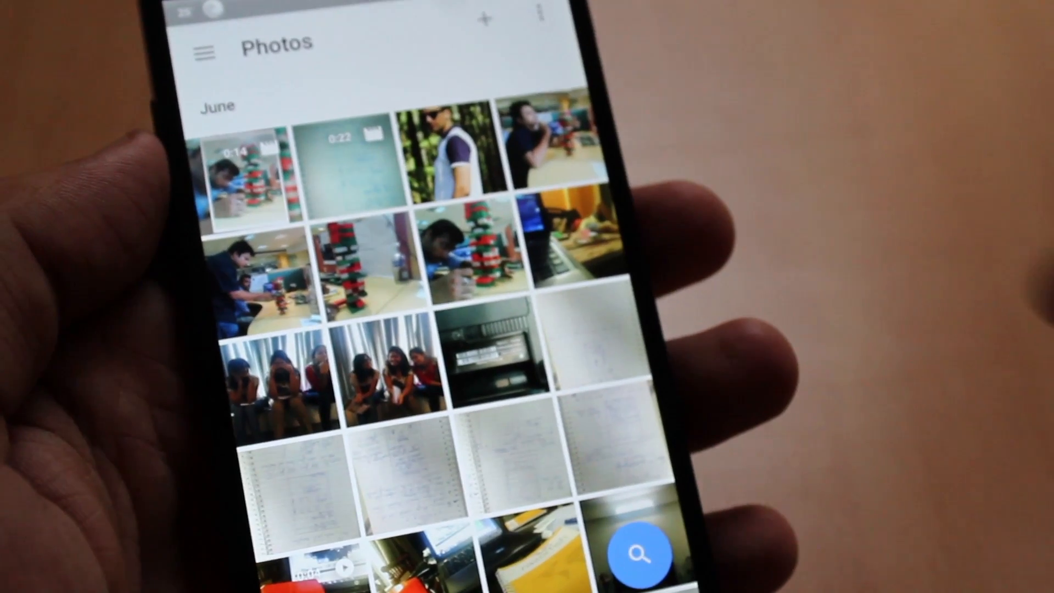
Step: Select six June photos and start a Movie creation from them
left_click(447, 148)
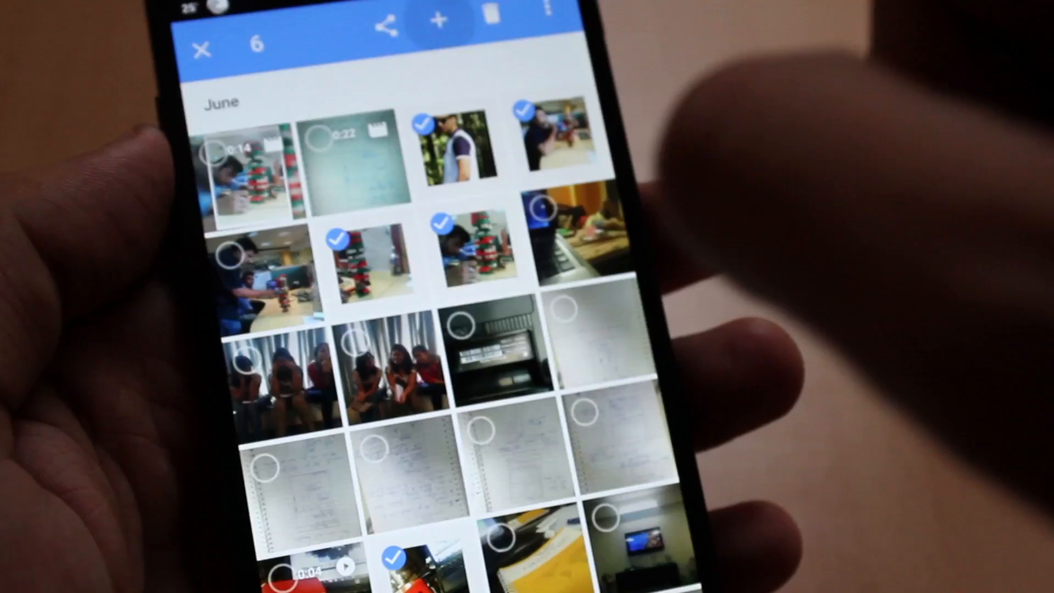
left_click(438, 20)
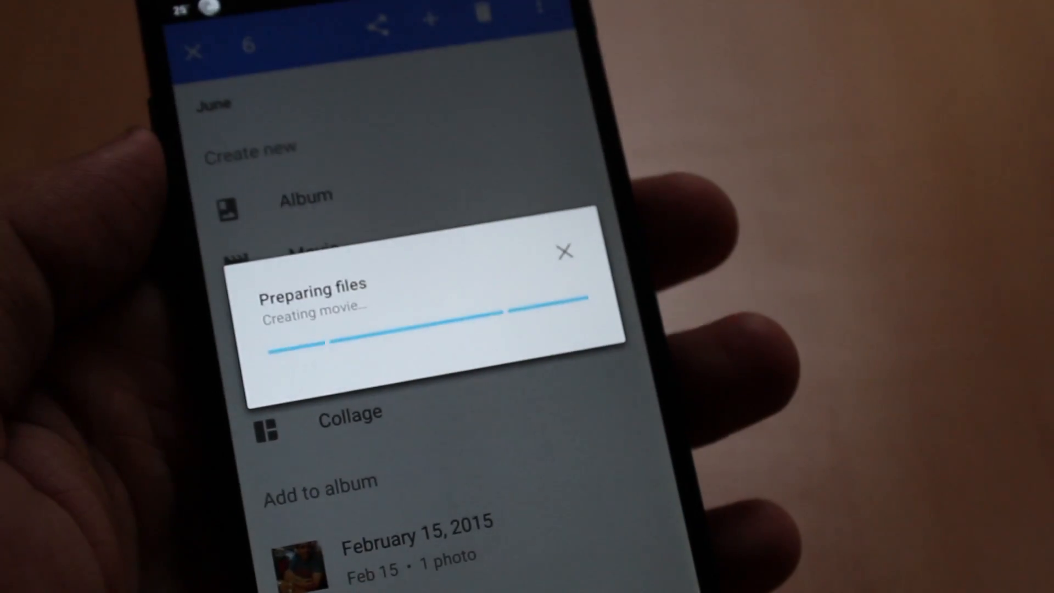